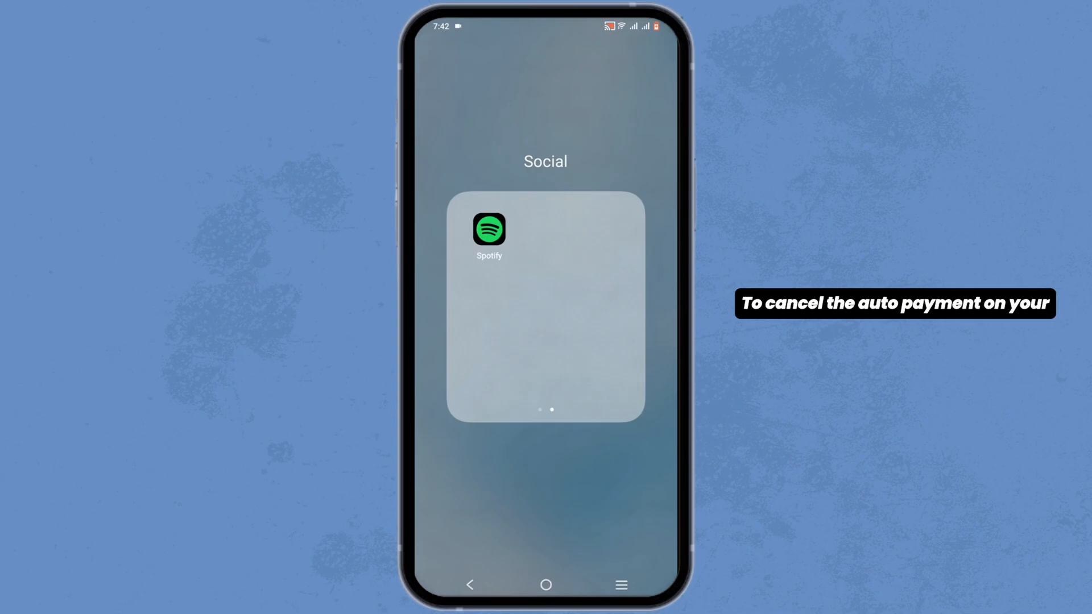
Launch Spotify from the Social folder and browse the home feed of mixes.
{"action": "left_click", "coordinate": [489, 227]}
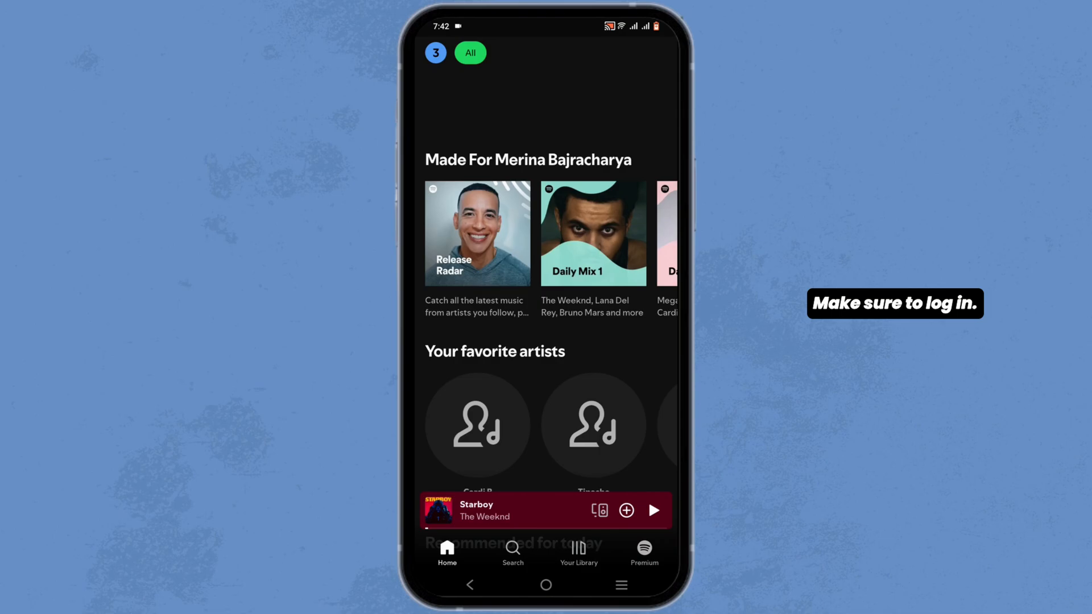
{"action": "scroll", "scroll_direction": "down", "scroll_amount": 3}
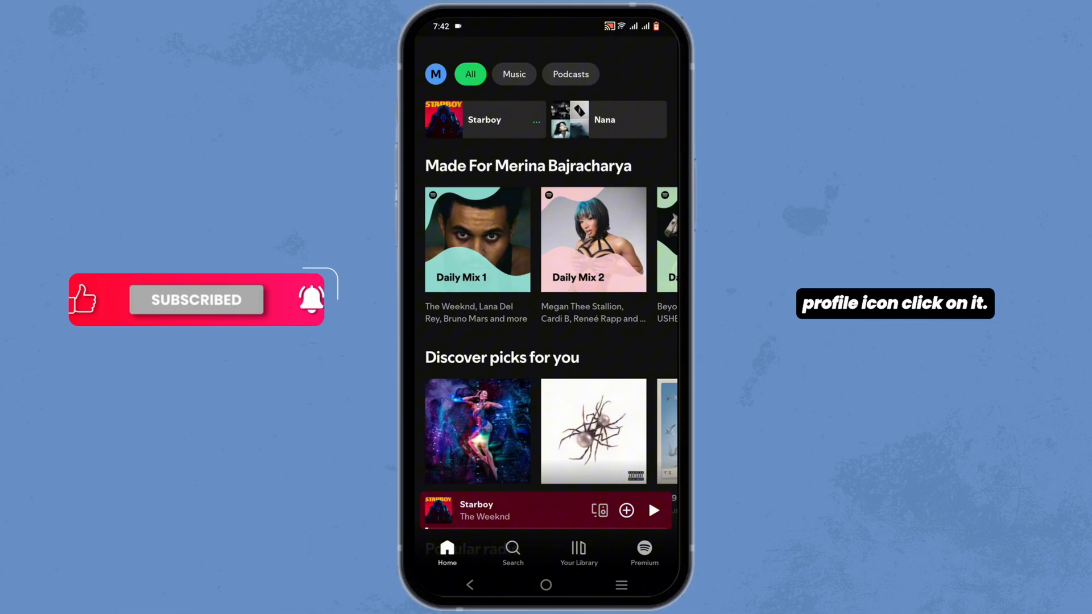
Reach Settings and privacy through the profile side panel.
{"action": "left_click", "coordinate": [436, 74]}
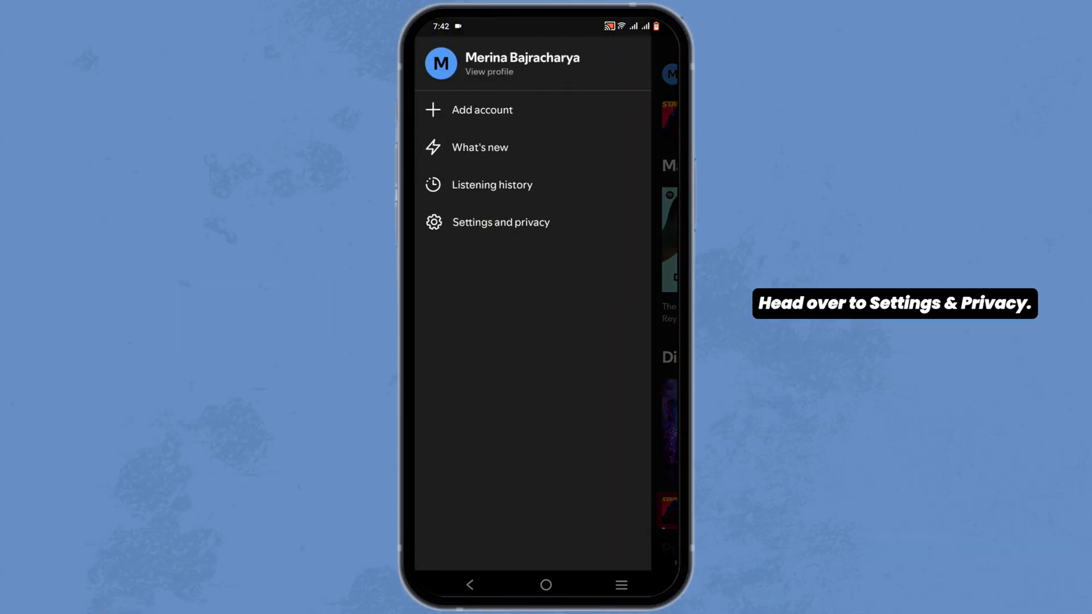
{"action": "left_click", "coordinate": [500, 222]}
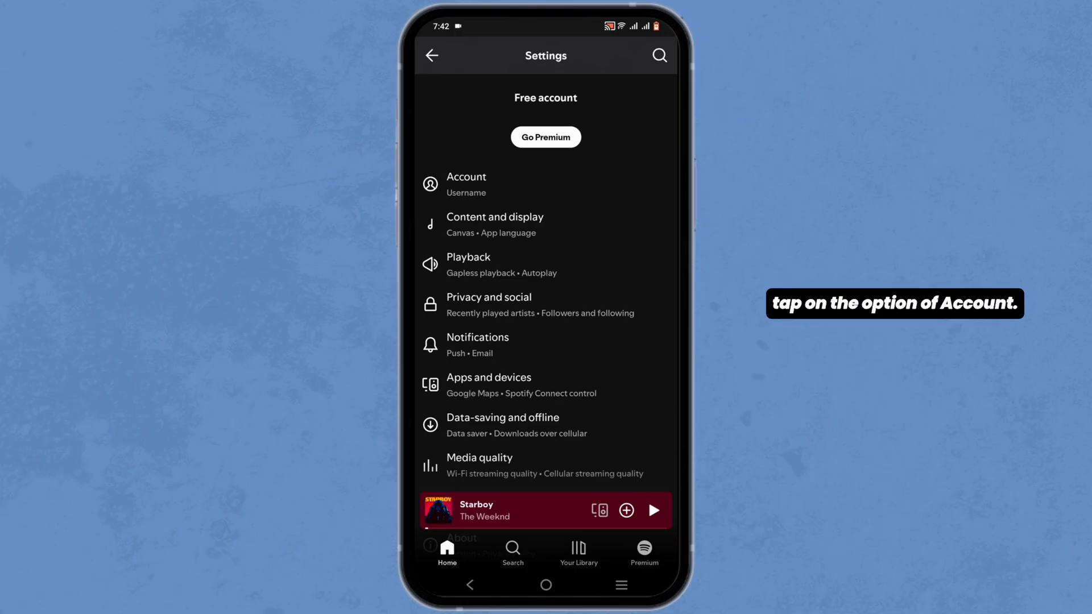
Reach the Available plans section of the Account page.
{"action": "left_click", "coordinate": [467, 184]}
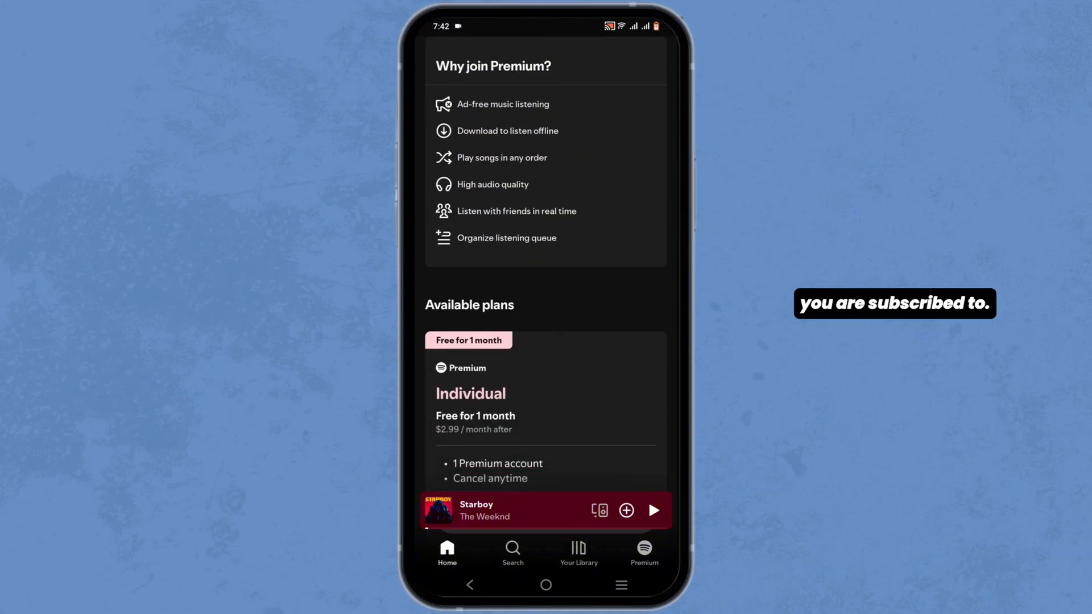
{"action": "scroll", "scroll_direction": "down", "scroll_amount": 3}
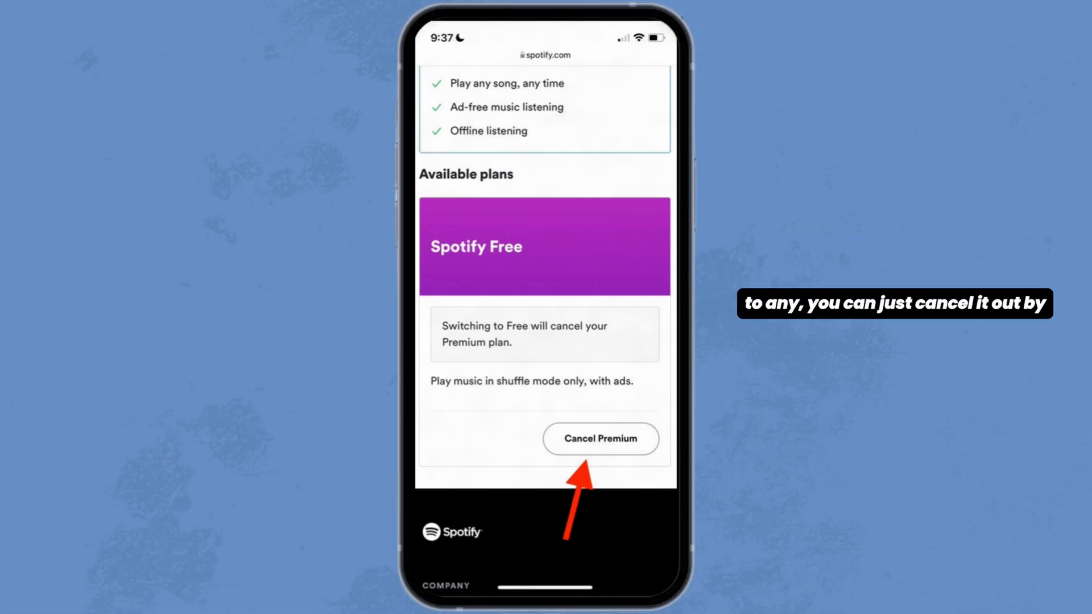
Choose Cancel Premium under Spotify Free to reach the cancellation confirmation.
{"action": "left_click", "coordinate": [600, 439]}
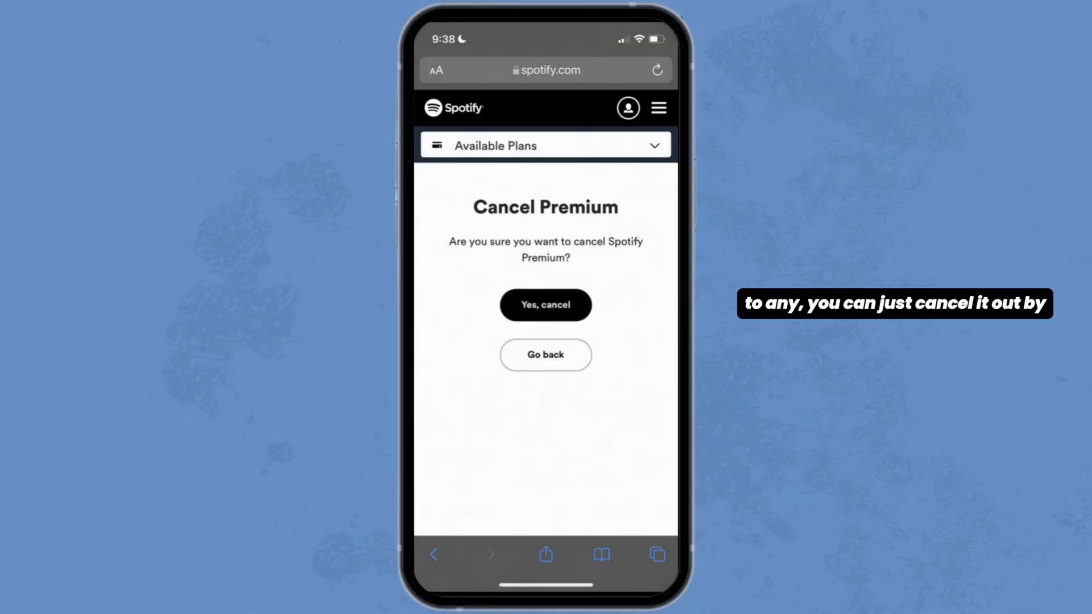